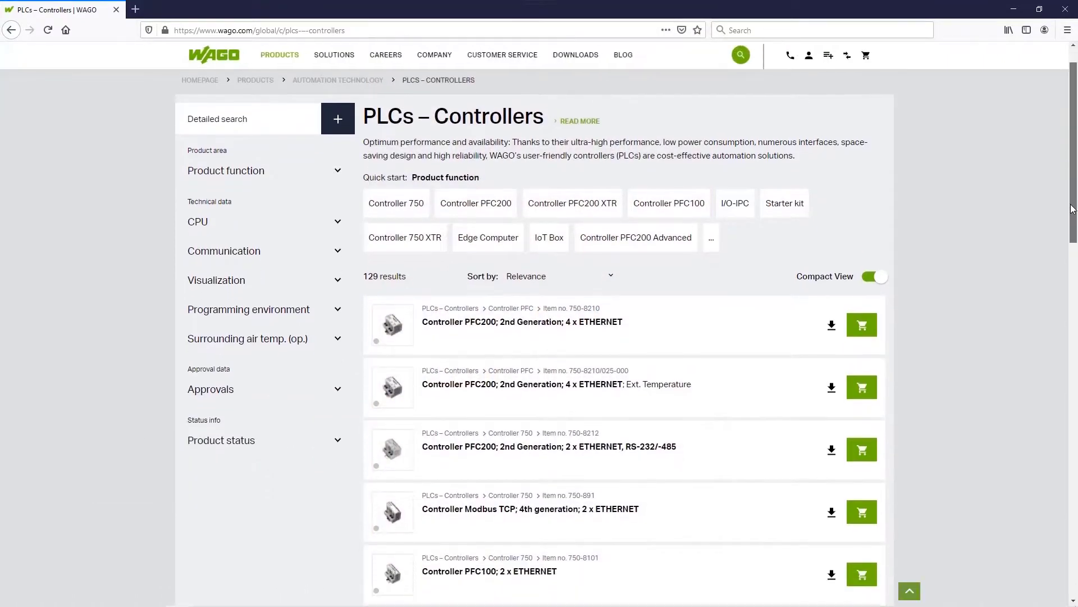
# - Browse the WAGO 750-8210 PFC200 controller images, then open the Electrical Content Portal panel
pyautogui.scroll(-3)
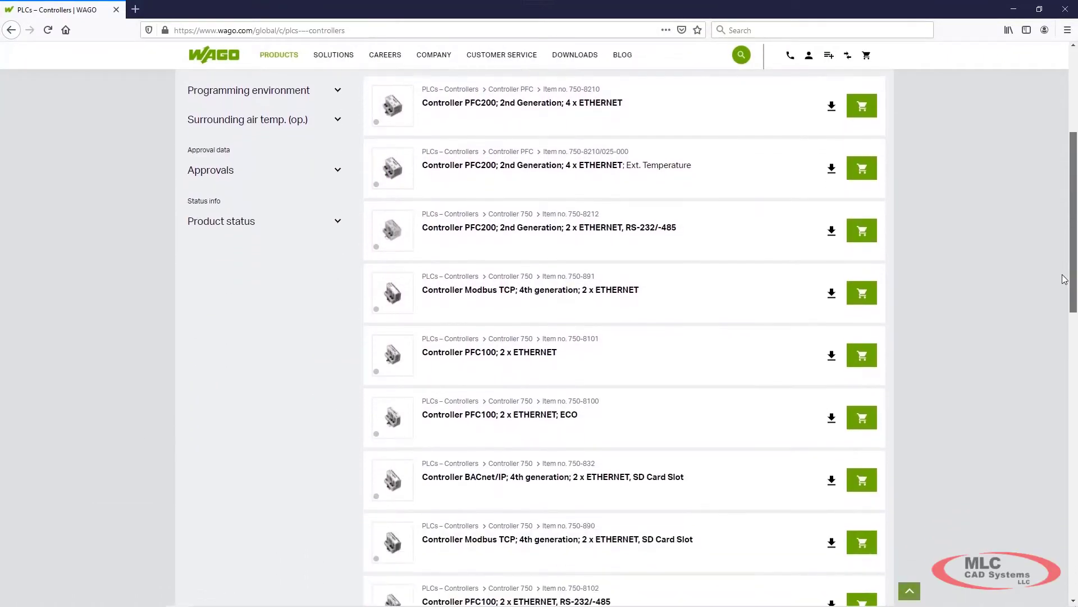
pyautogui.scroll(3)
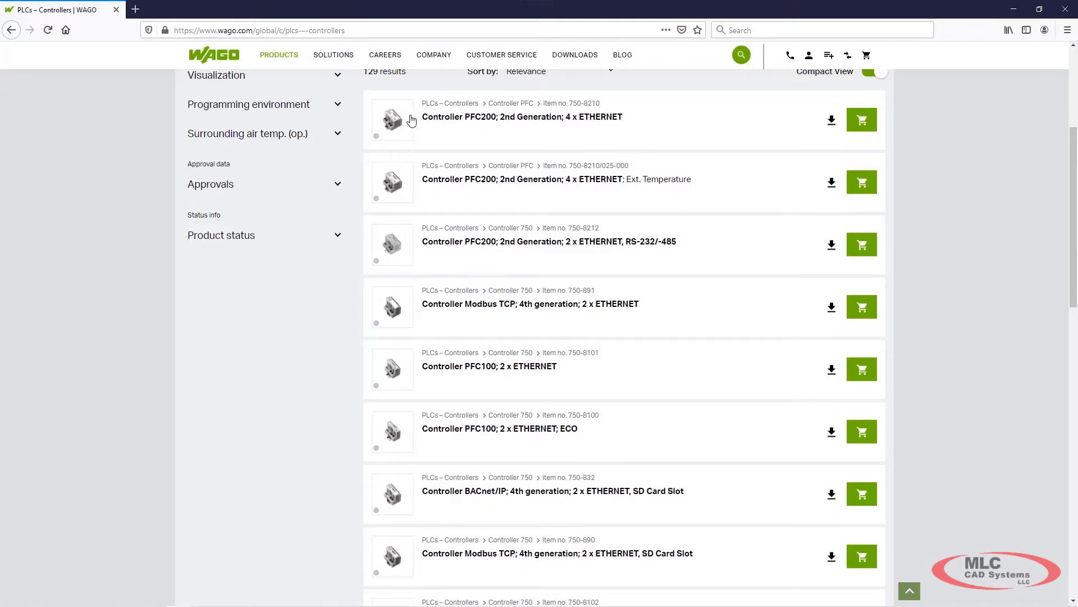
pyautogui.click(399, 120)
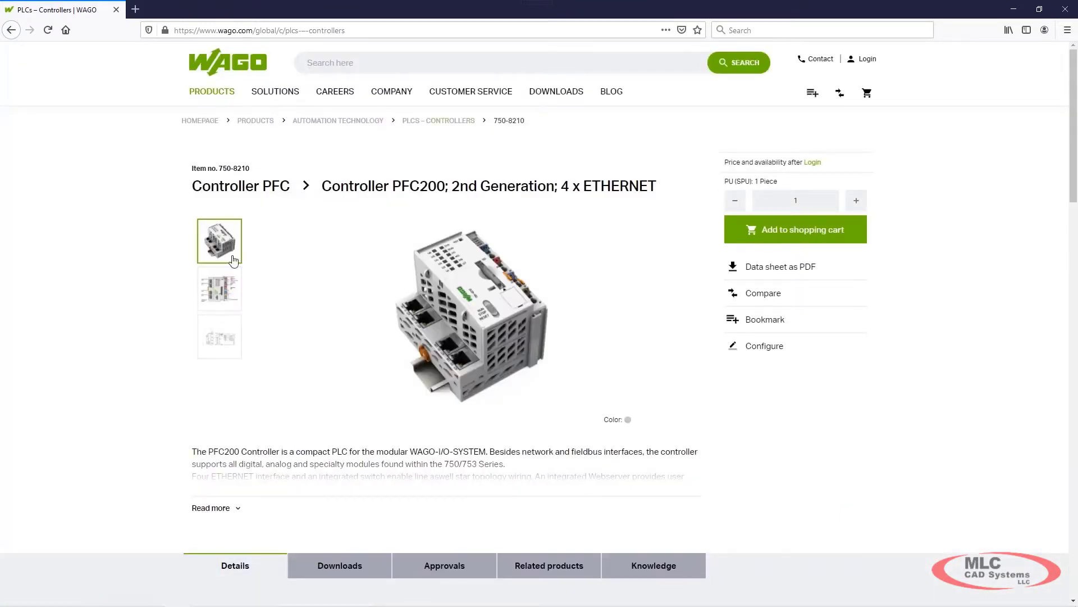
pyautogui.click(219, 288)
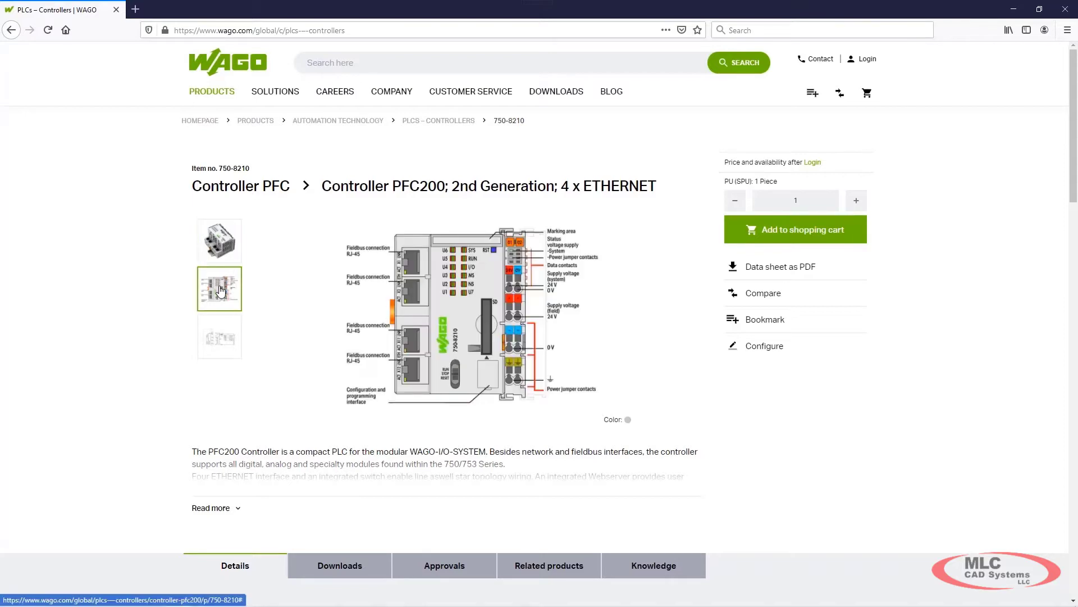
pyautogui.moveTo(220, 342)
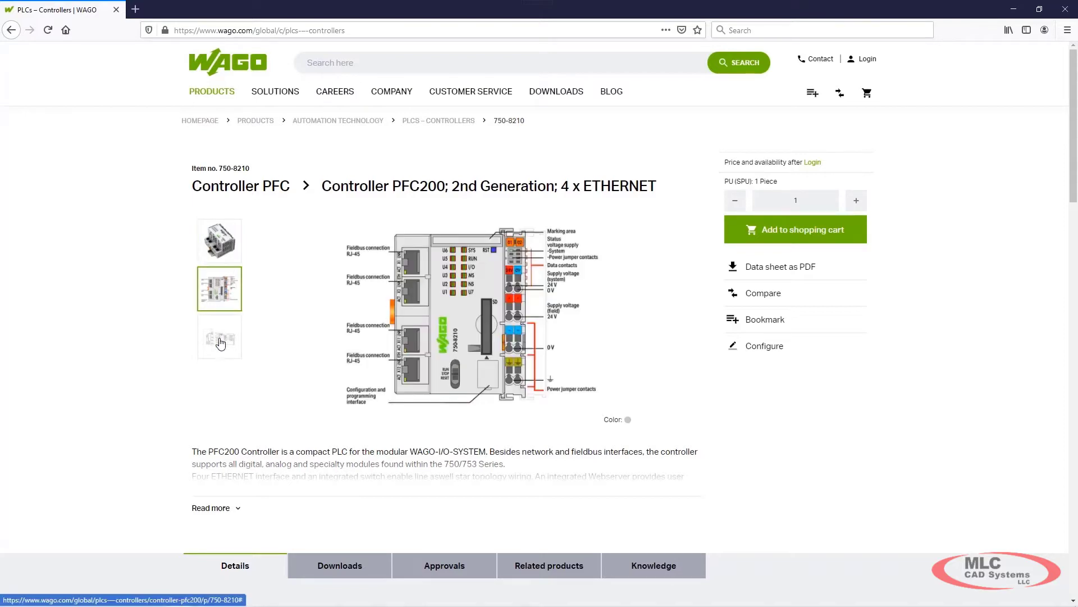
pyautogui.click(219, 337)
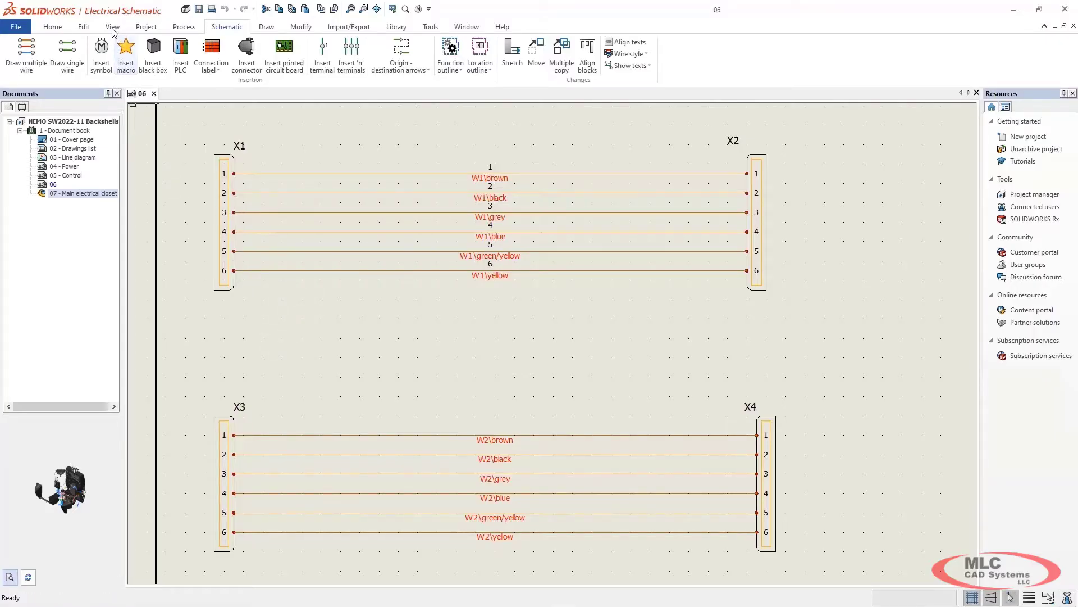
pyautogui.click(112, 27)
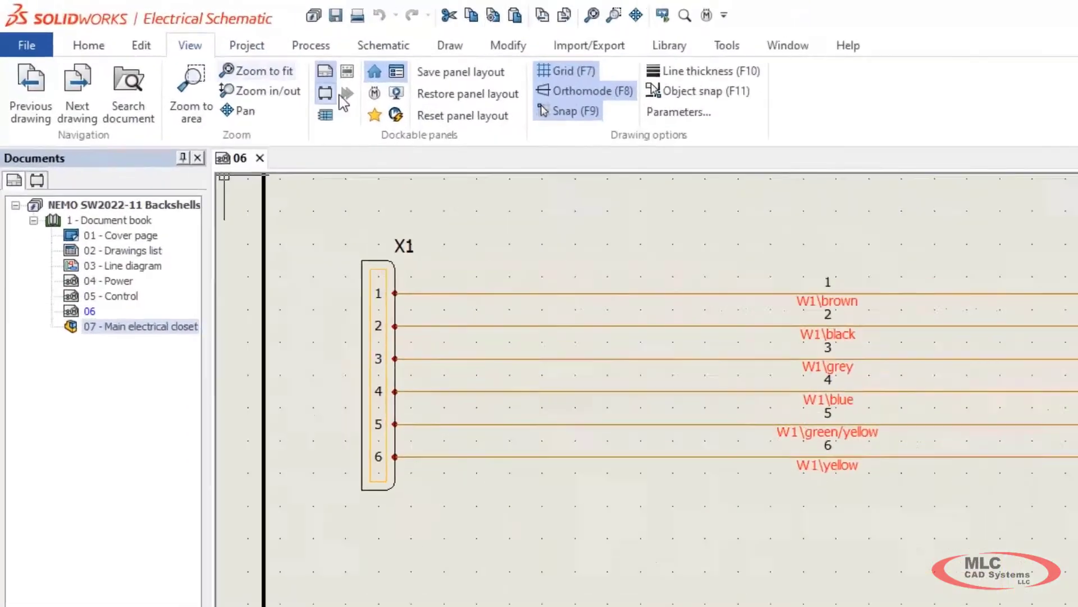
pyautogui.moveTo(433, 127)
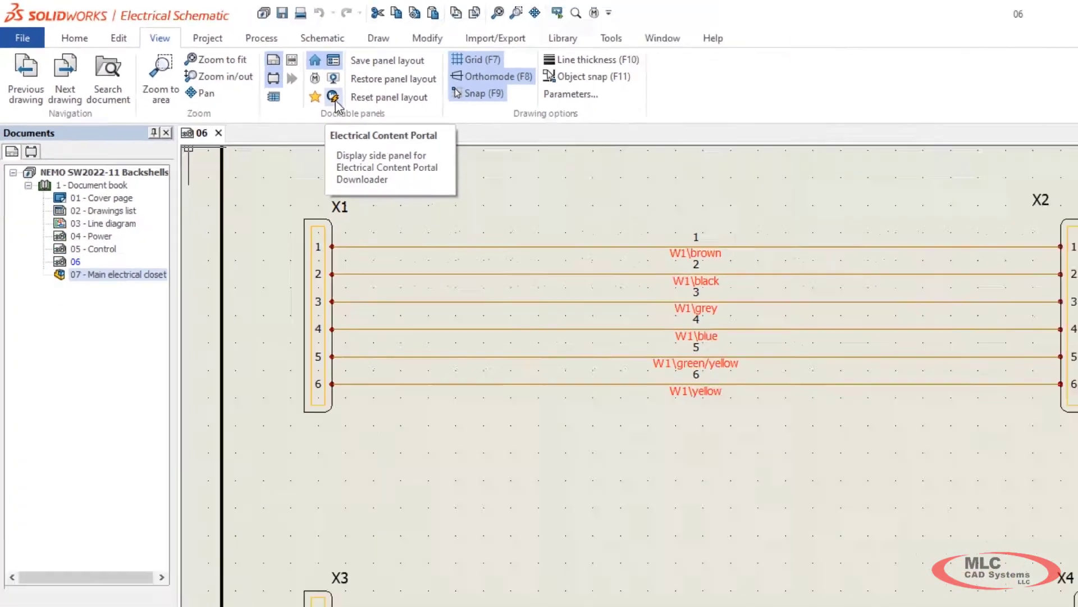
pyautogui.click(332, 96)
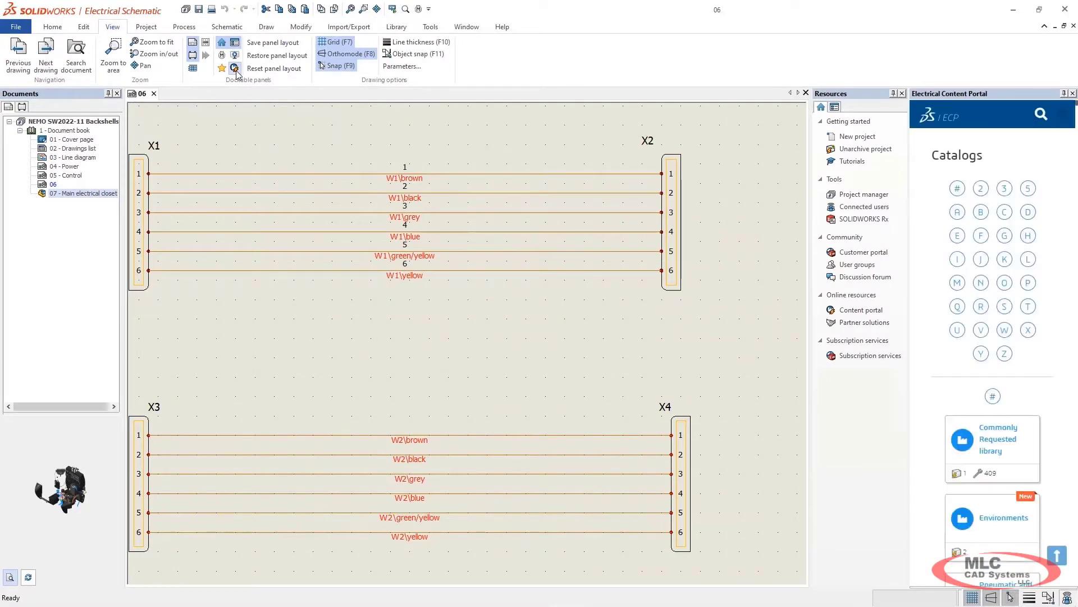
# - Browse the portal's Environments catalog, then start a content portal search for 'wago'
pyautogui.scroll(-3)
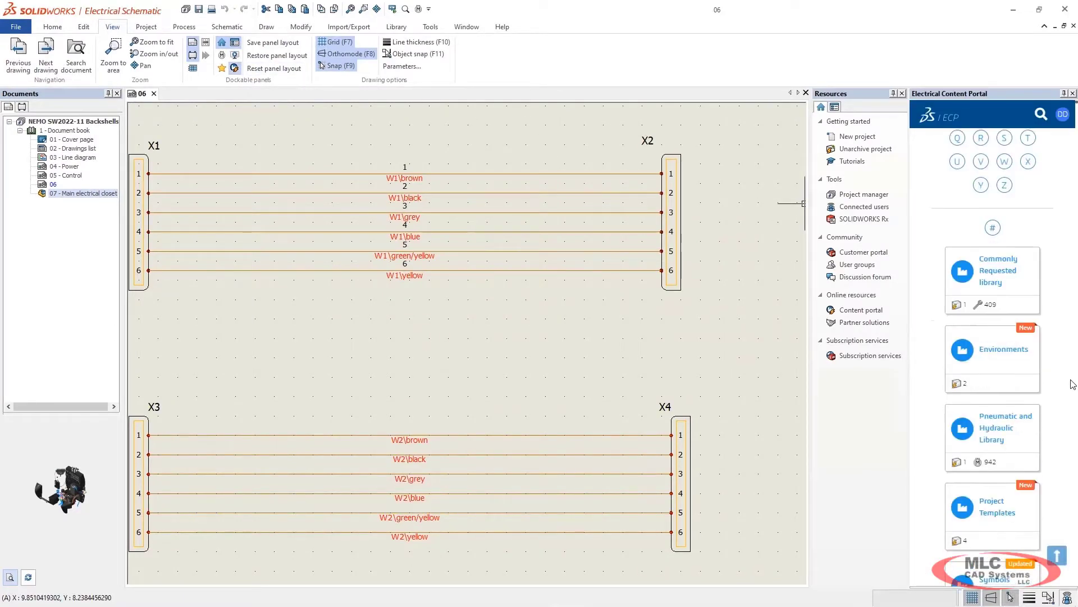
pyautogui.click(992, 349)
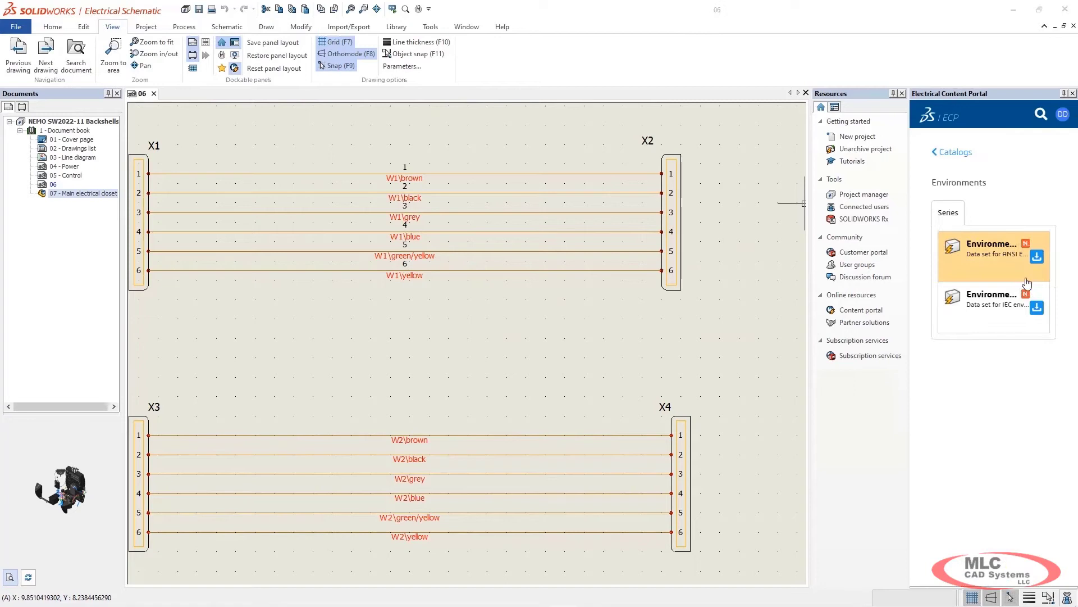
pyautogui.click(955, 152)
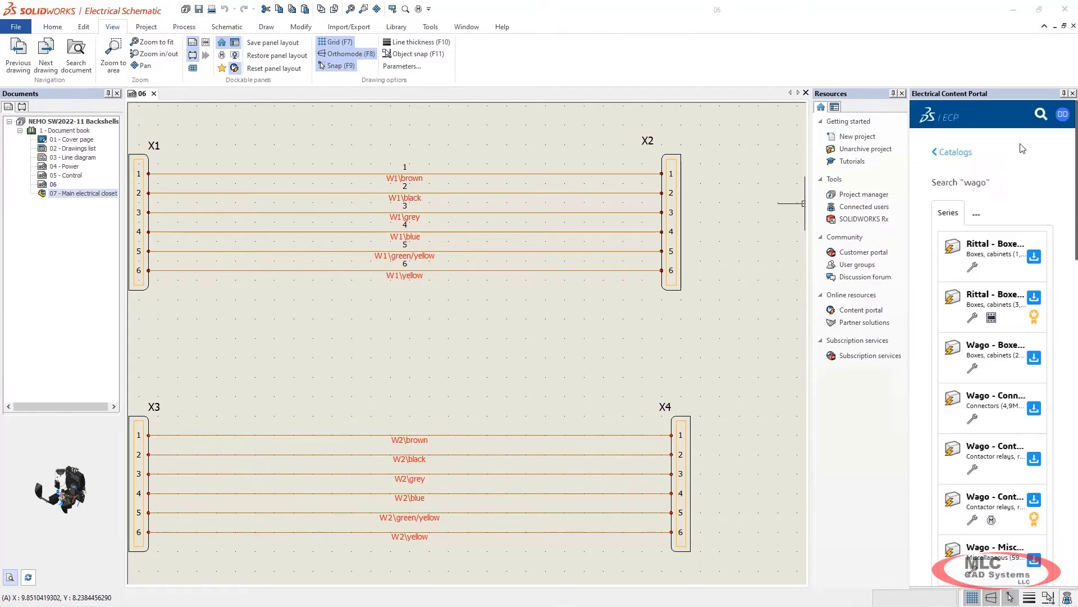
# - Scroll the 'wago' results down to the Wago - PLCs series data sets
pyautogui.scroll(-3)
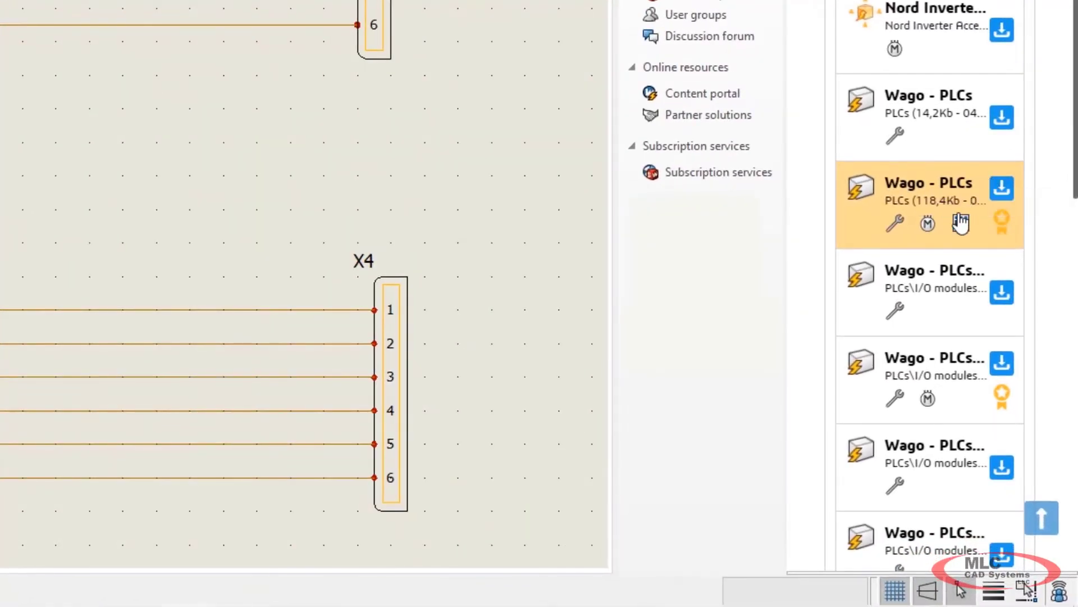
pyautogui.moveTo(960, 223)
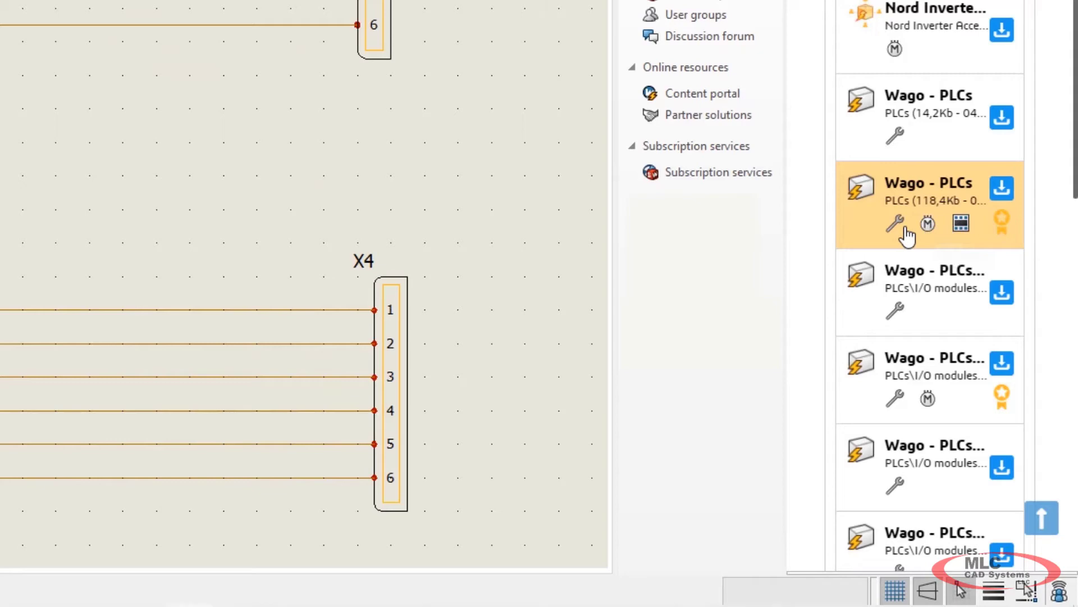
pyautogui.moveTo(895, 223)
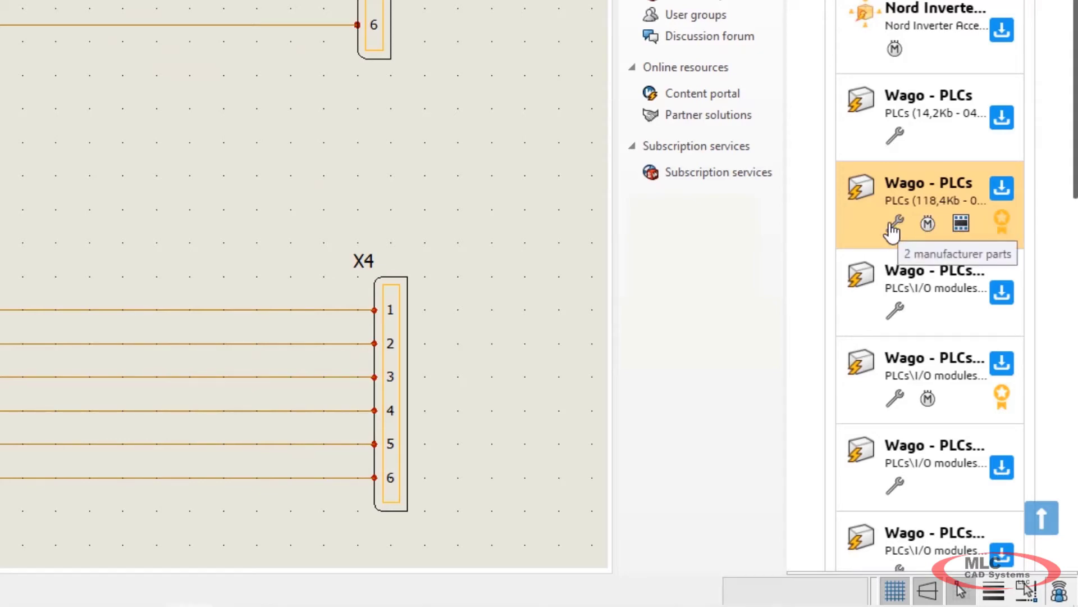